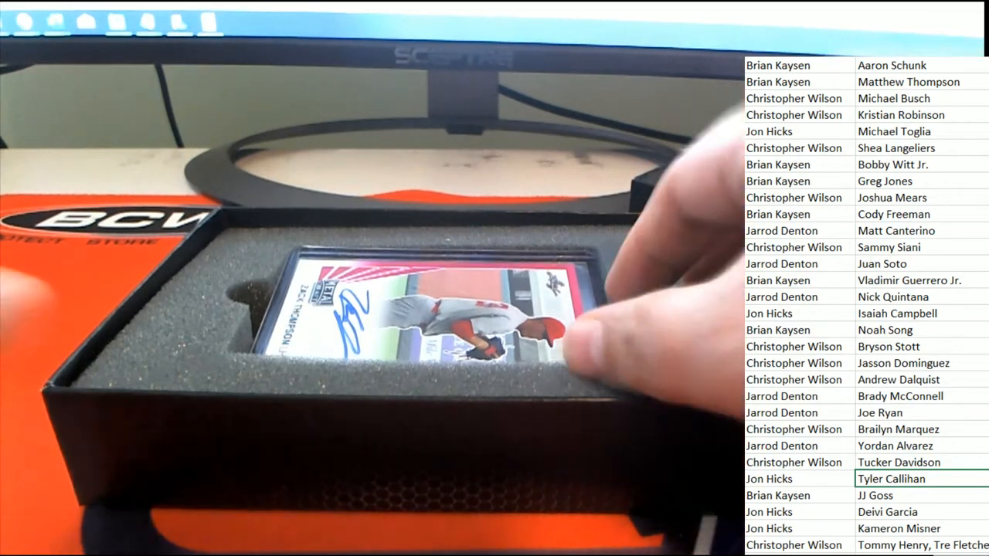
Step: Open the Baseball Breaks collection from the Group Breaks menu and look over its listings
scroll("down", 3)
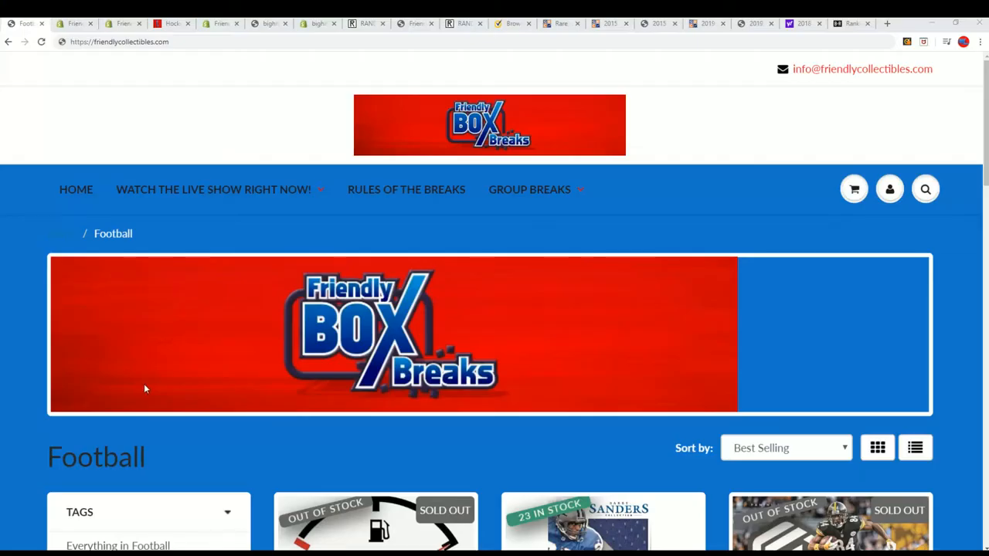
left_click(528, 189)
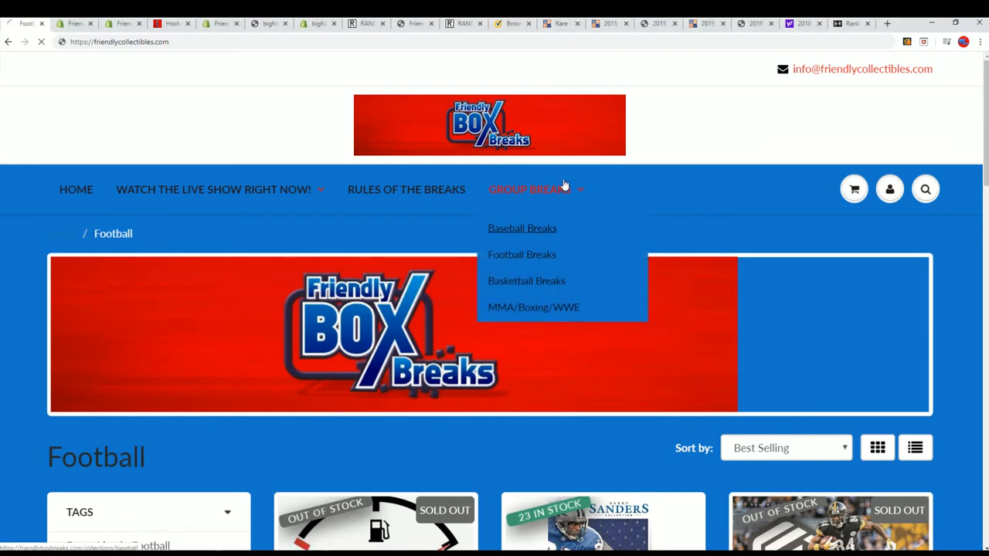
left_click(522, 229)
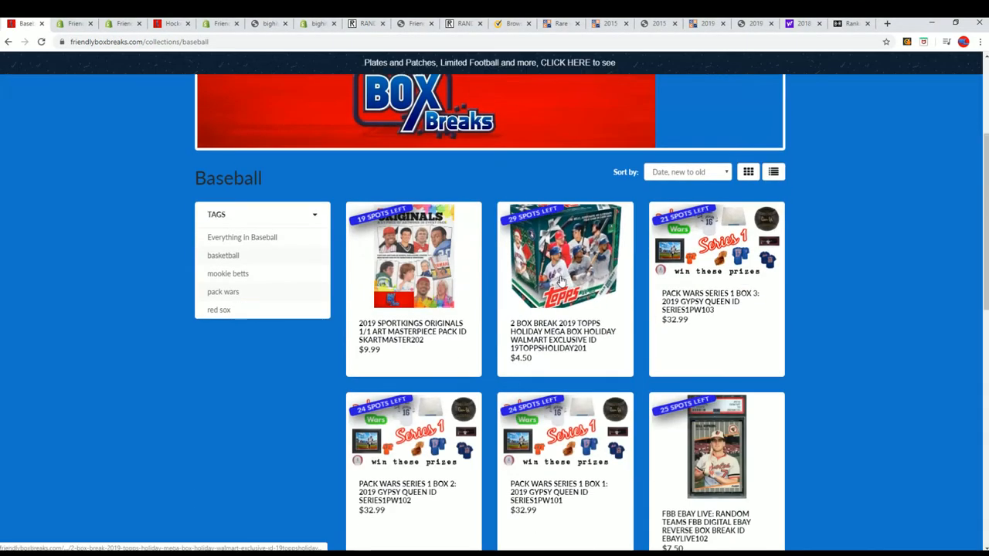
scroll("up", 3)
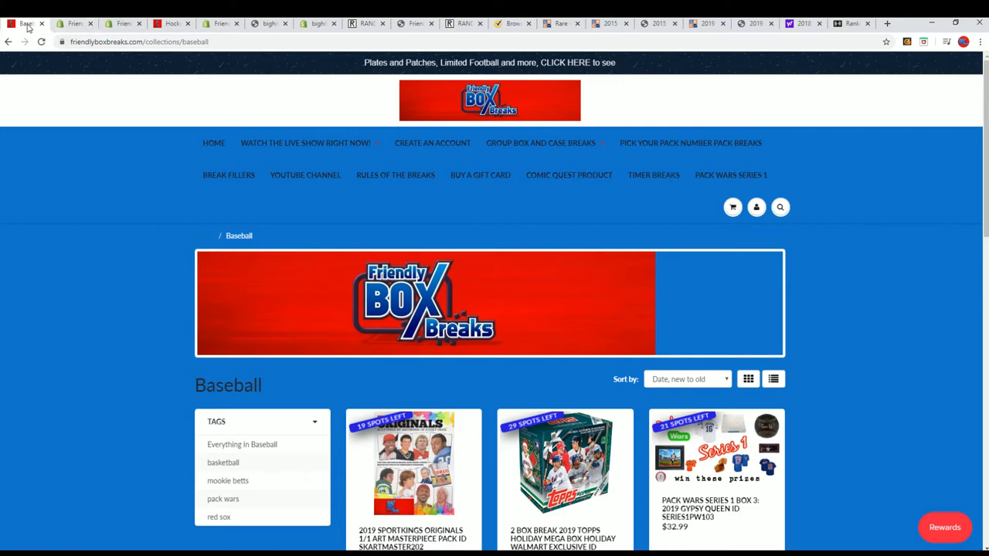
Step: Return to the store's Baseball collection page and review the hobby box breaks with stock and prices
left_click(170, 23)
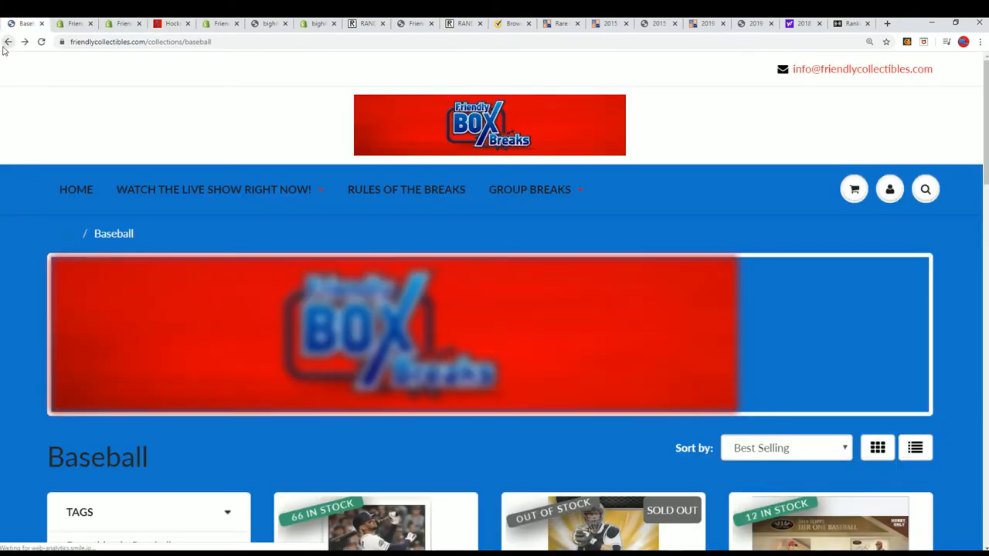
scroll("down", 3)
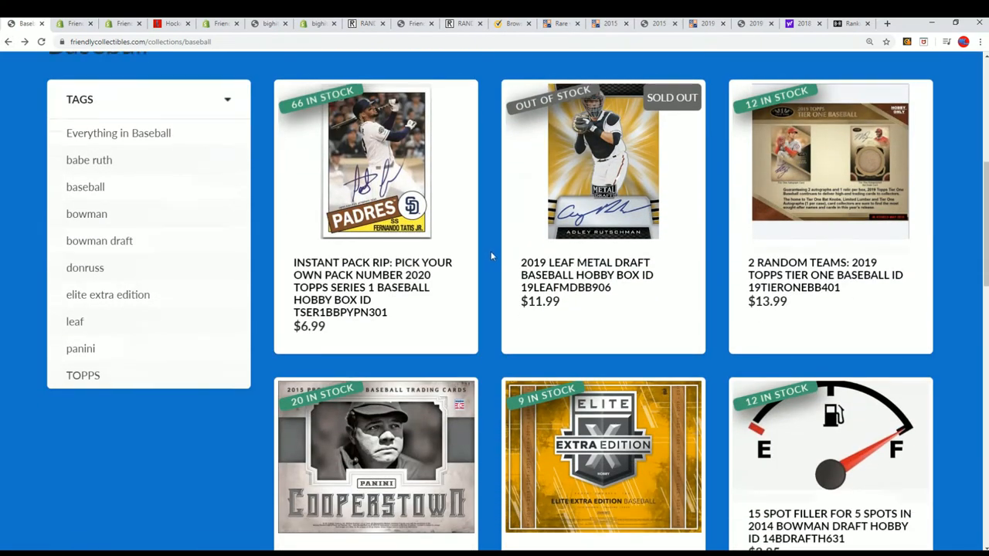
scroll("up", 3)
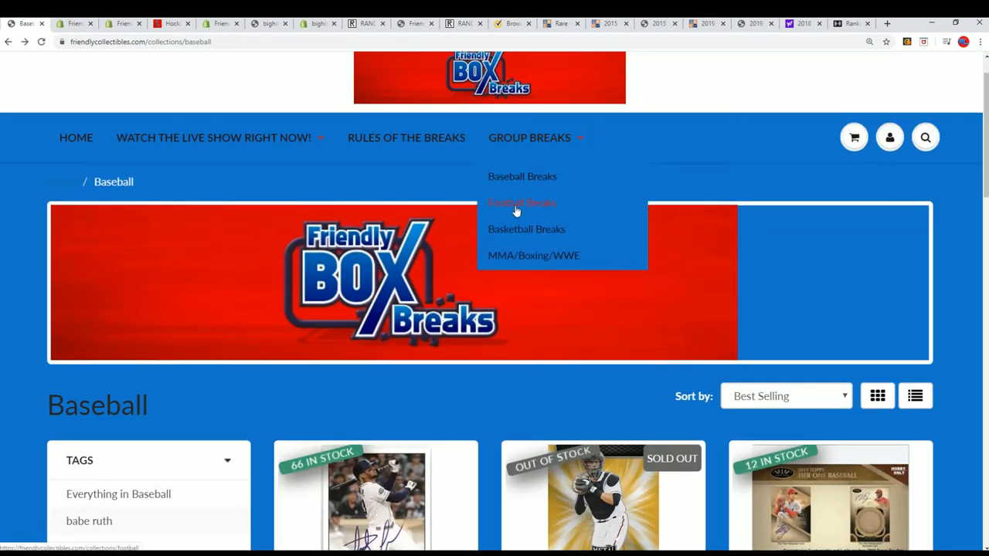
Step: Open the Football Breaks collection and look through its listings
left_click(522, 203)
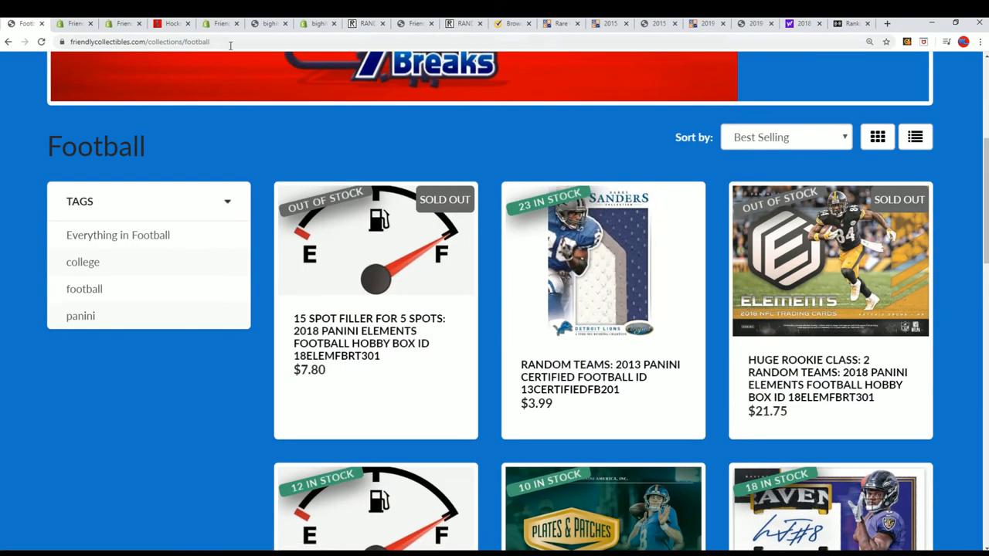
left_click(139, 42)
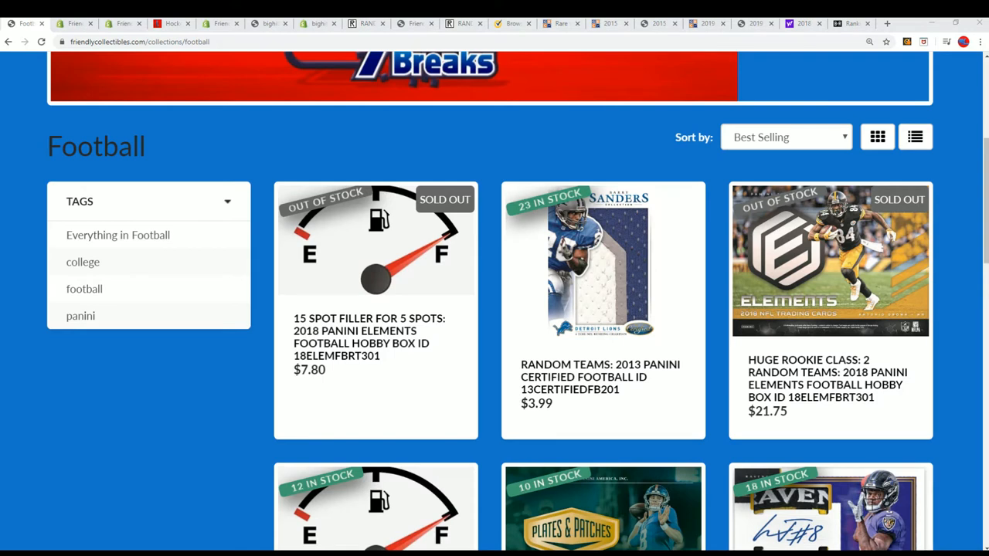
scroll("down", 3)
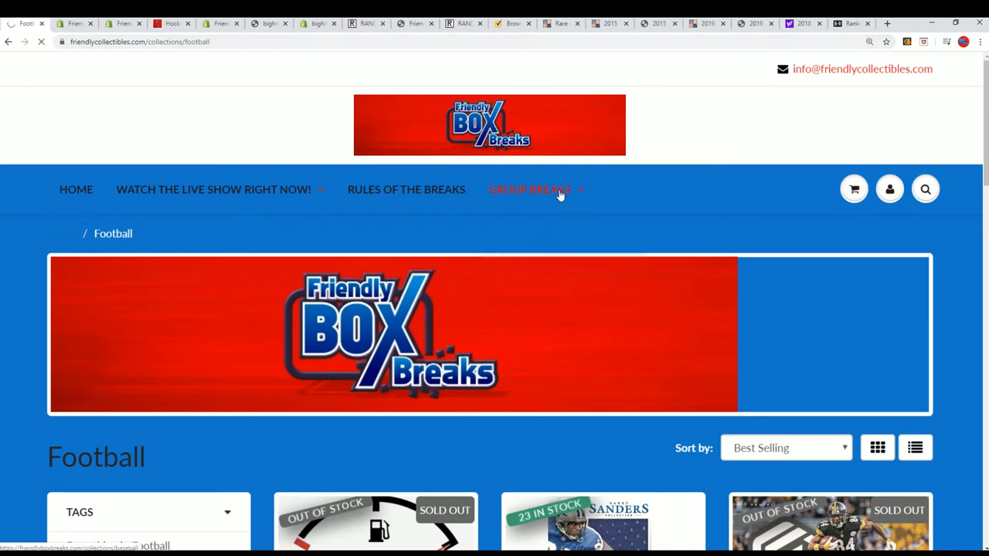
Step: Switch from the Baseball collection to the Basketball Breaks collection
right_click(139, 42)
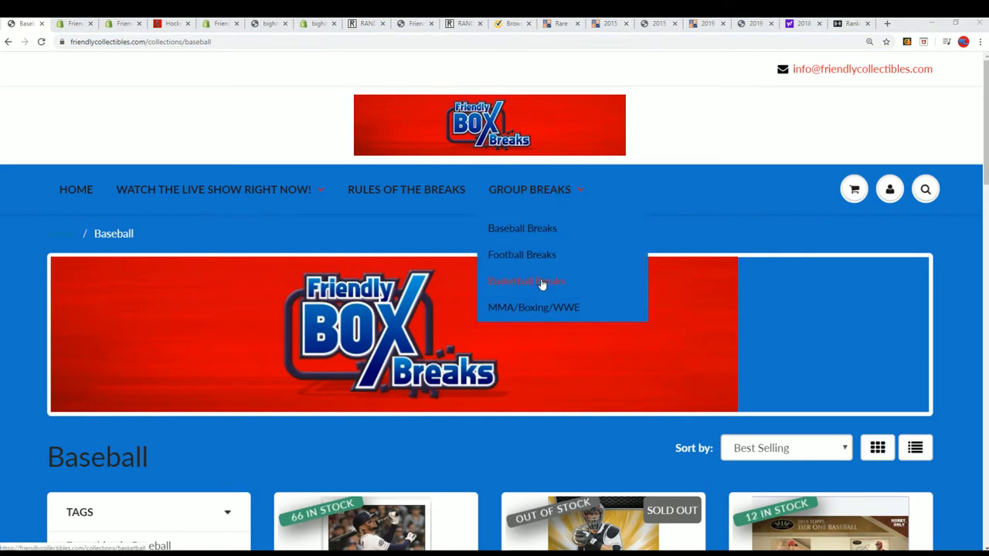
right_click(139, 41)
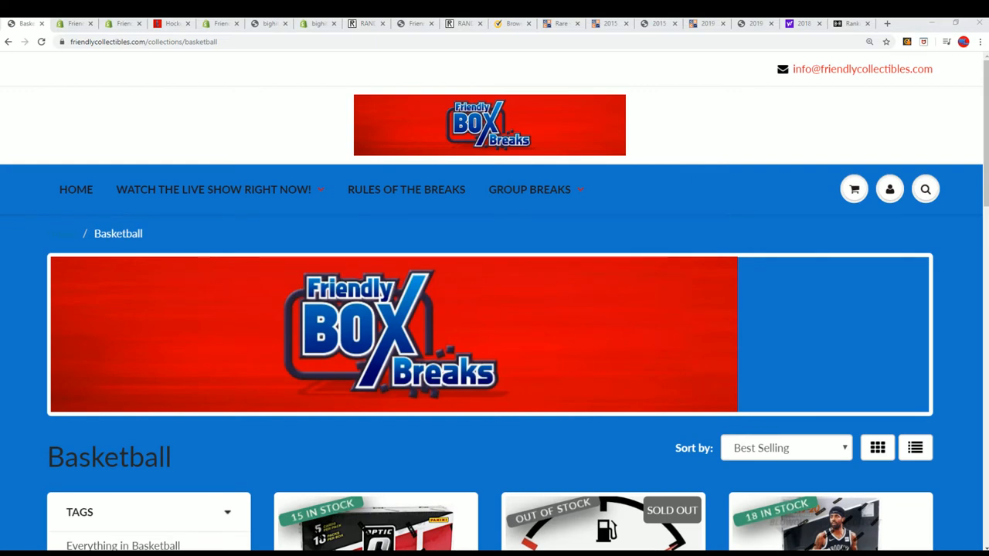
mouse_move(352, 289)
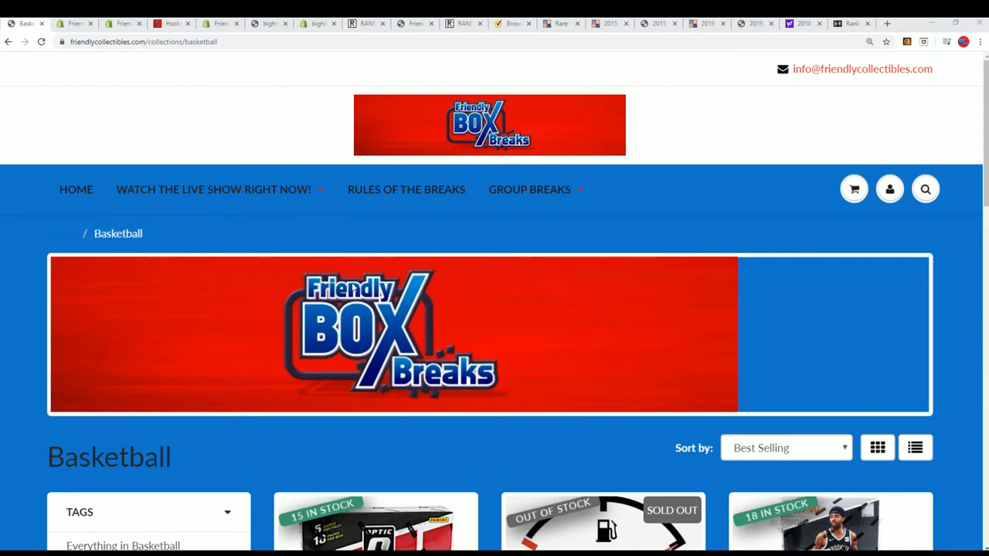